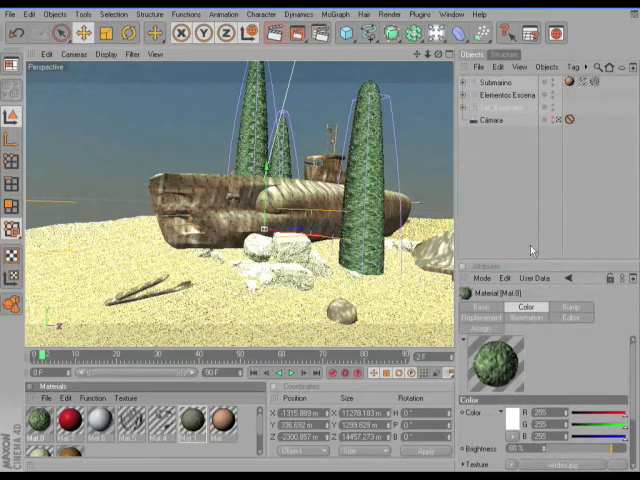
Expand the Submarino and Elementos Escena groups to list Sky and the cameras.
click(468, 96)
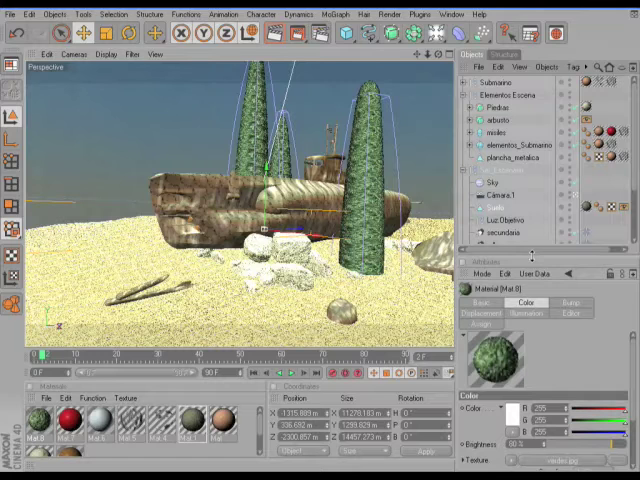
key(ctrl)
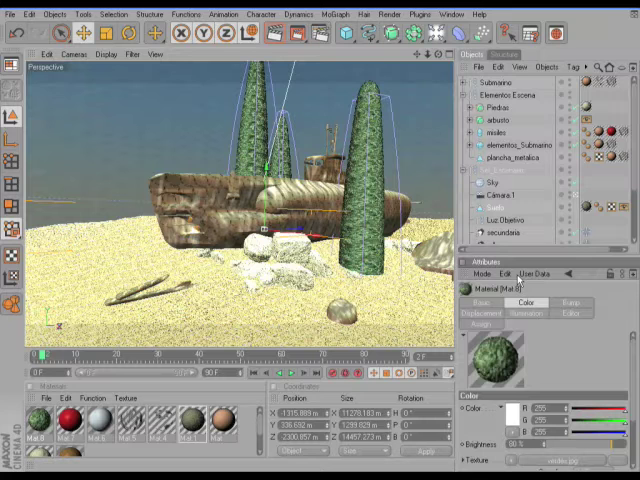
click(504, 232)
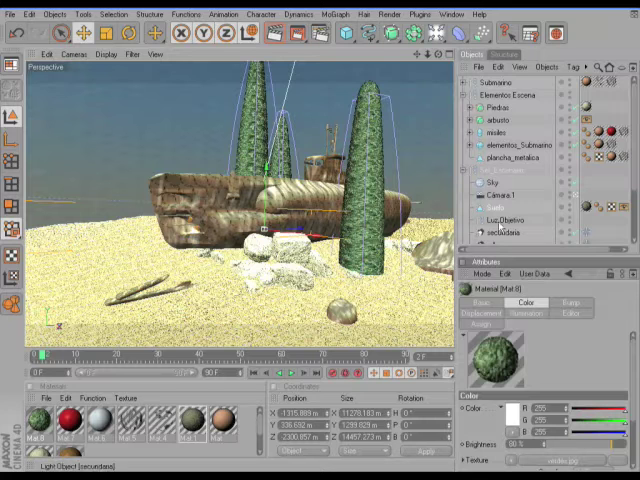